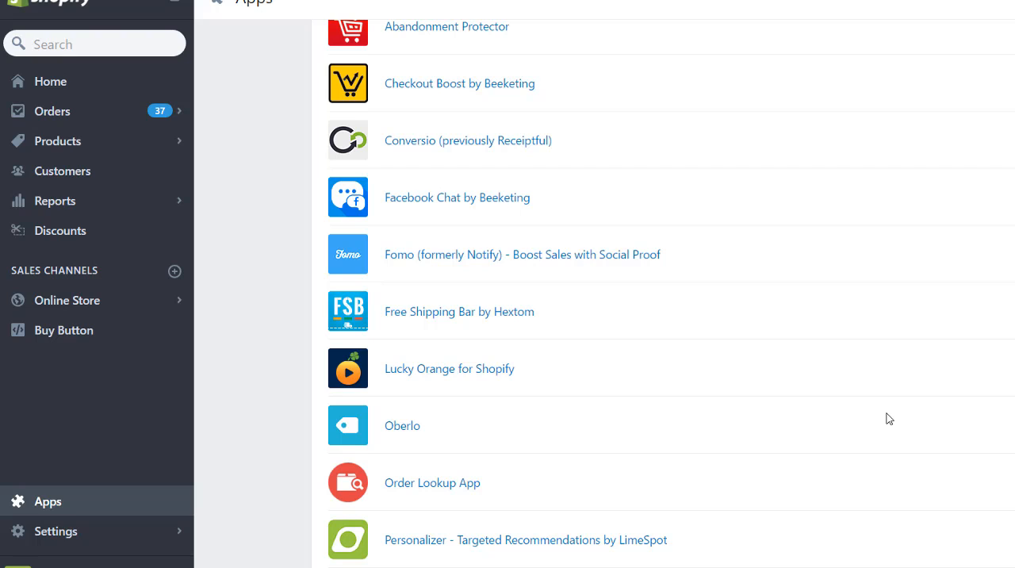
{"action": "mouse_move", "coordinate": [542, 389]}
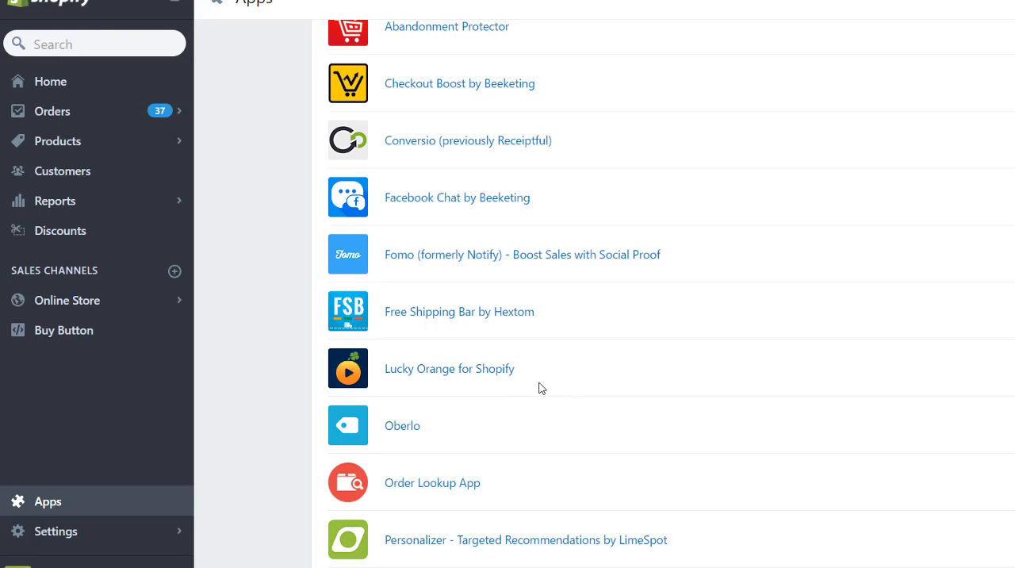
Launch Lucky Orange for Shopify from the Apps list to see live visitors
{"action": "double_click", "coordinate": [448, 368]}
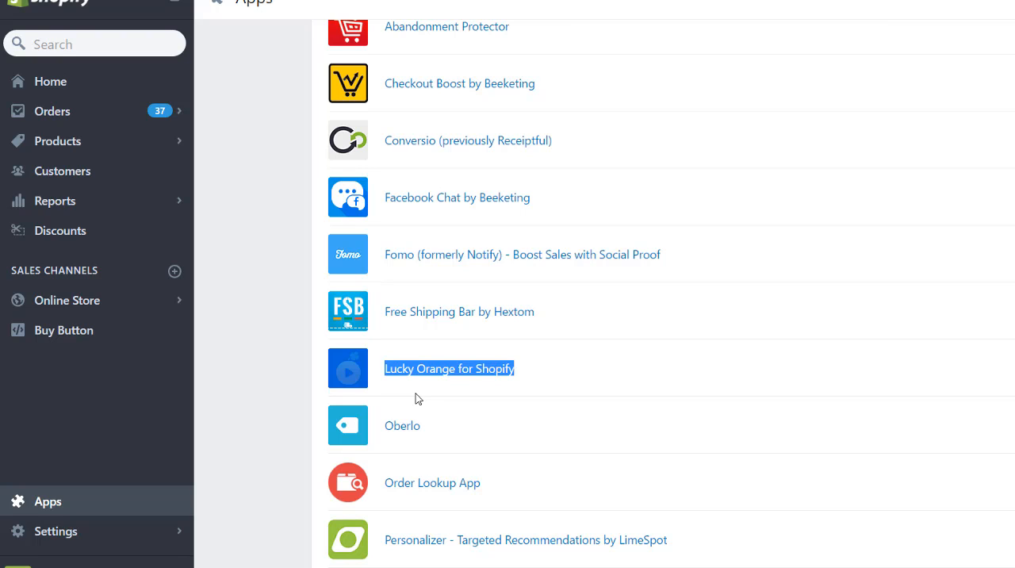
{"action": "left_click", "coordinate": [448, 368]}
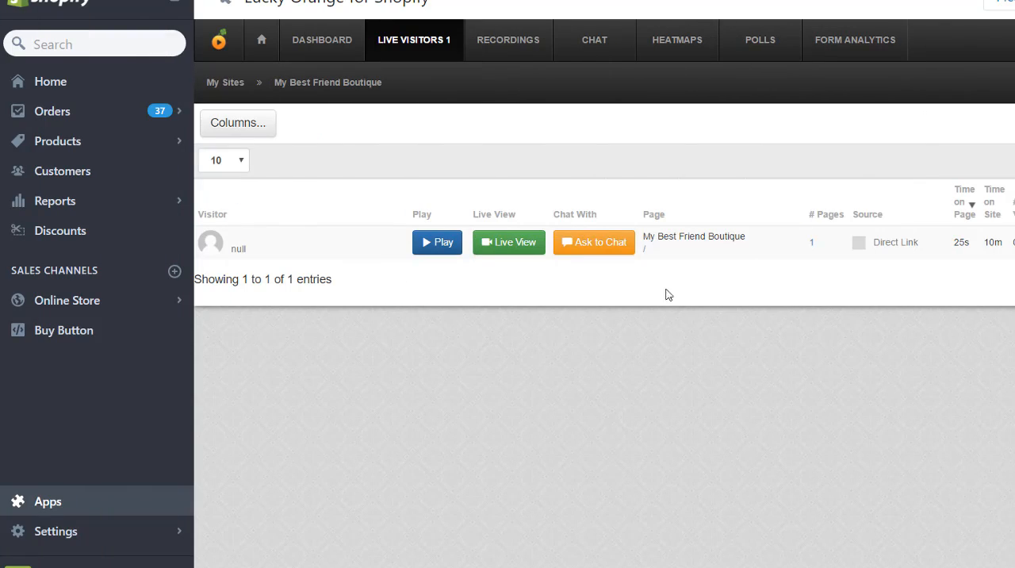
{"action": "mouse_move", "coordinate": [341, 341]}
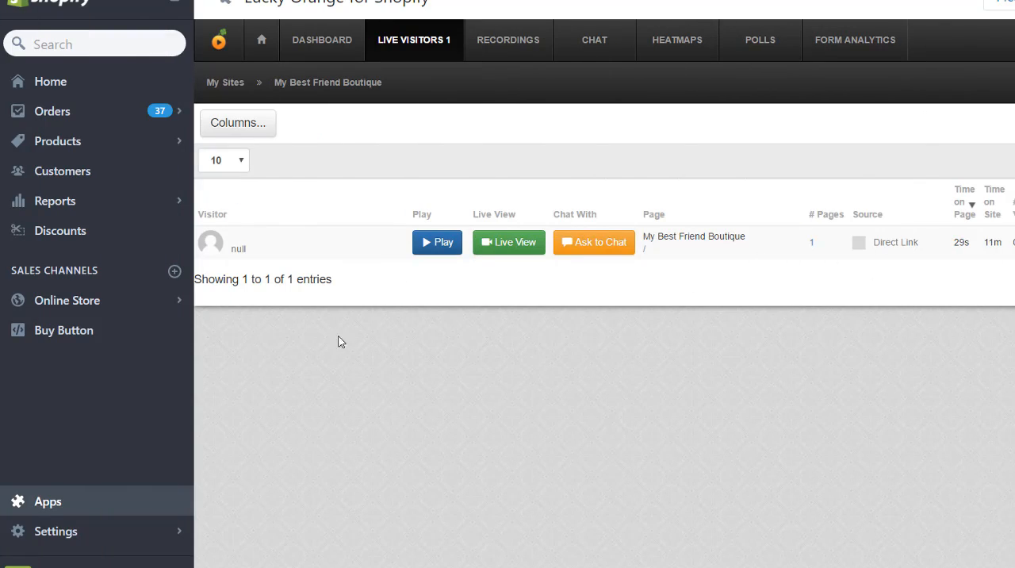
{"action": "mouse_move", "coordinate": [618, 295]}
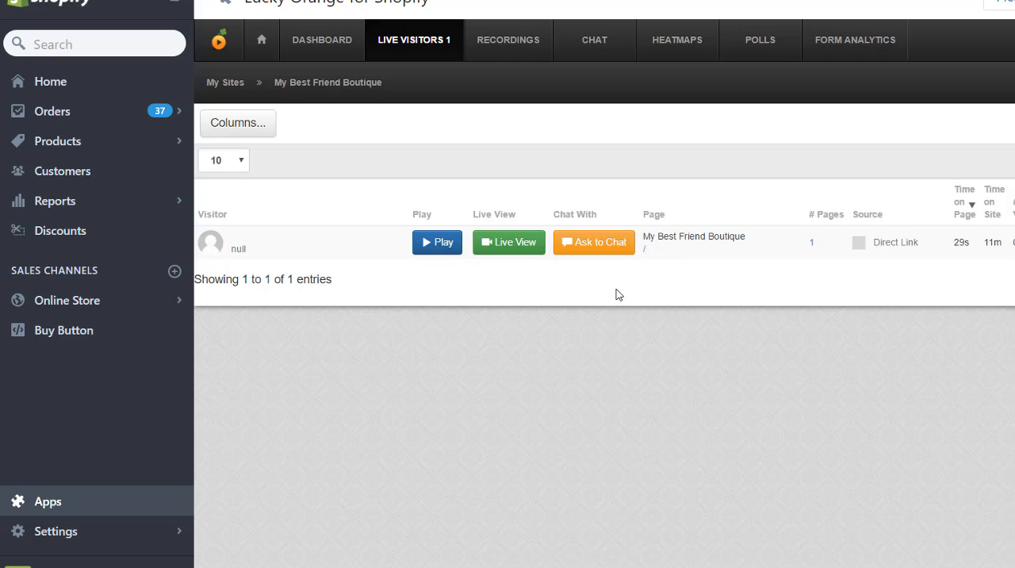
{"action": "mouse_move", "coordinate": [611, 295]}
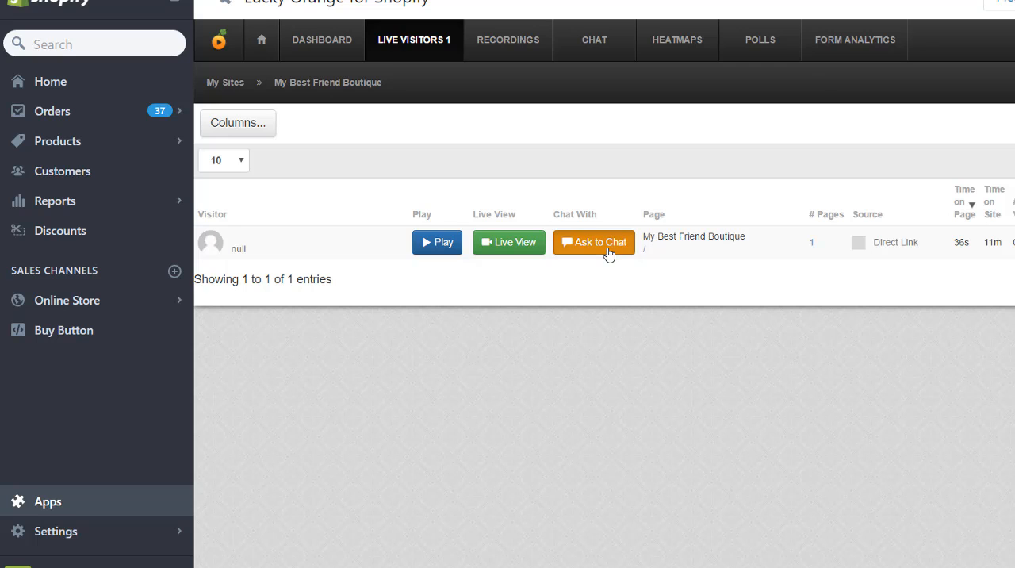
Invite the live visitor to chat, sending the default welcome prompt
{"action": "left_click", "coordinate": [594, 242]}
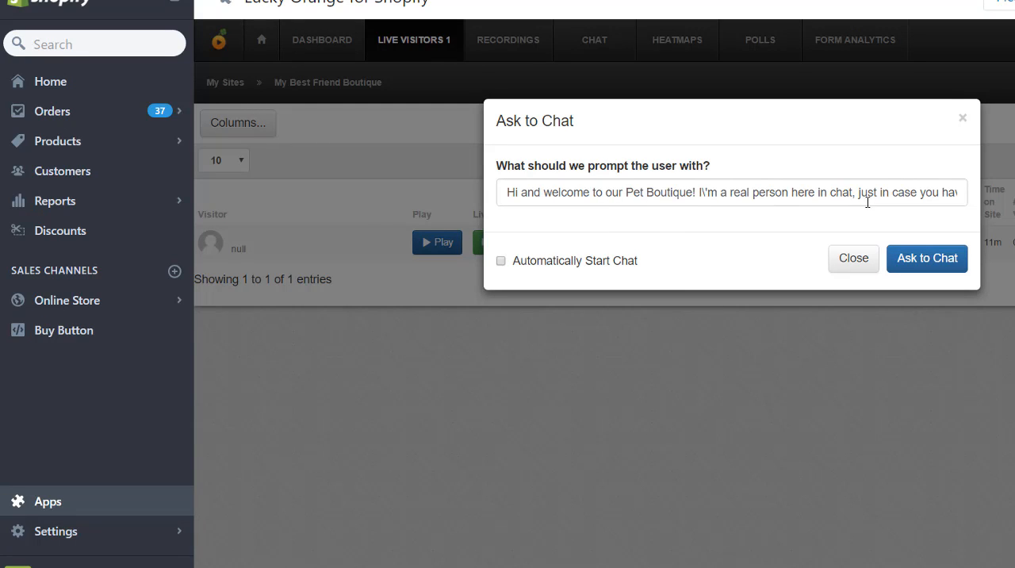
{"action": "mouse_move", "coordinate": [962, 204]}
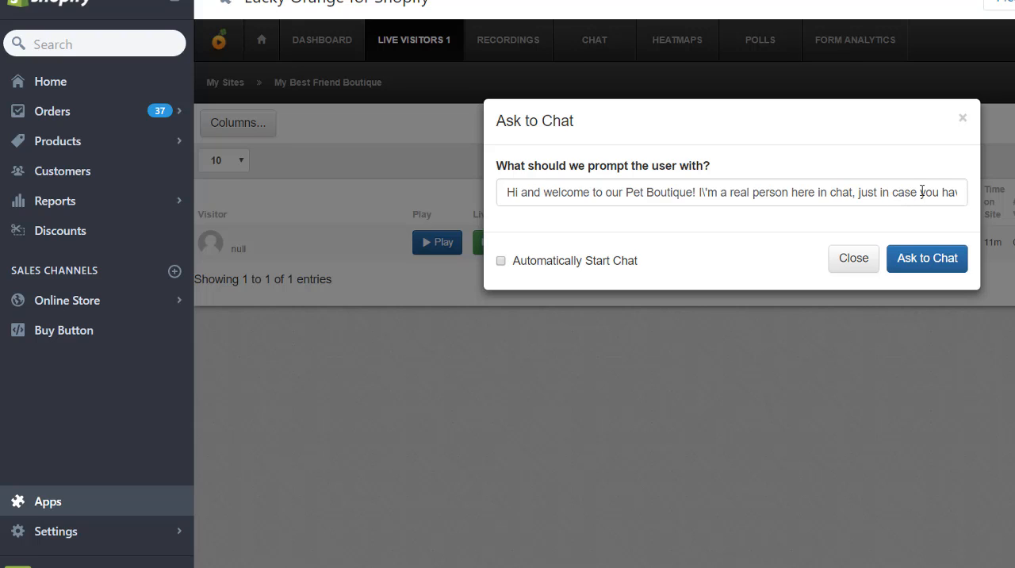
{"action": "mouse_move", "coordinate": [926, 258]}
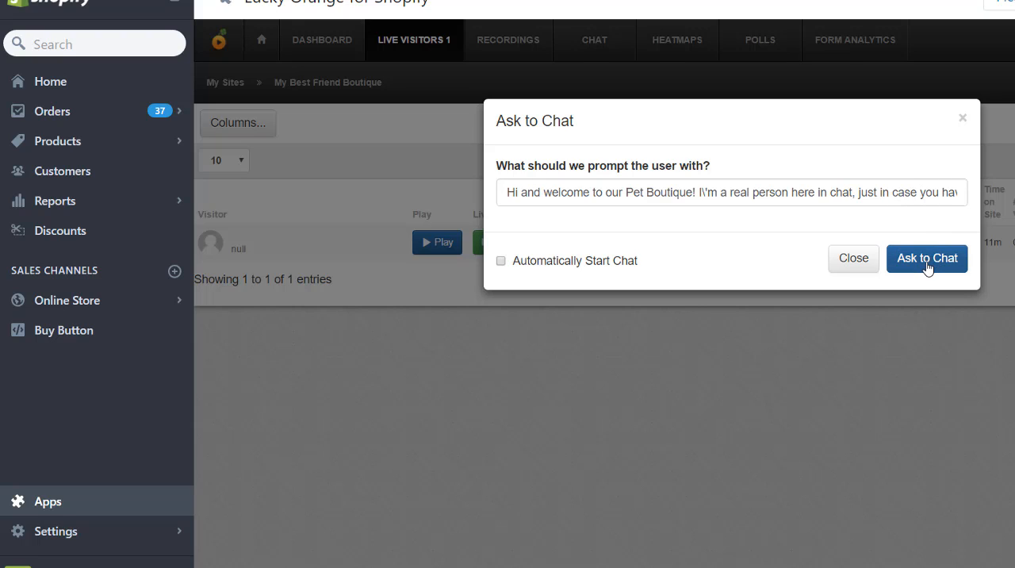
{"action": "left_click", "coordinate": [926, 258]}
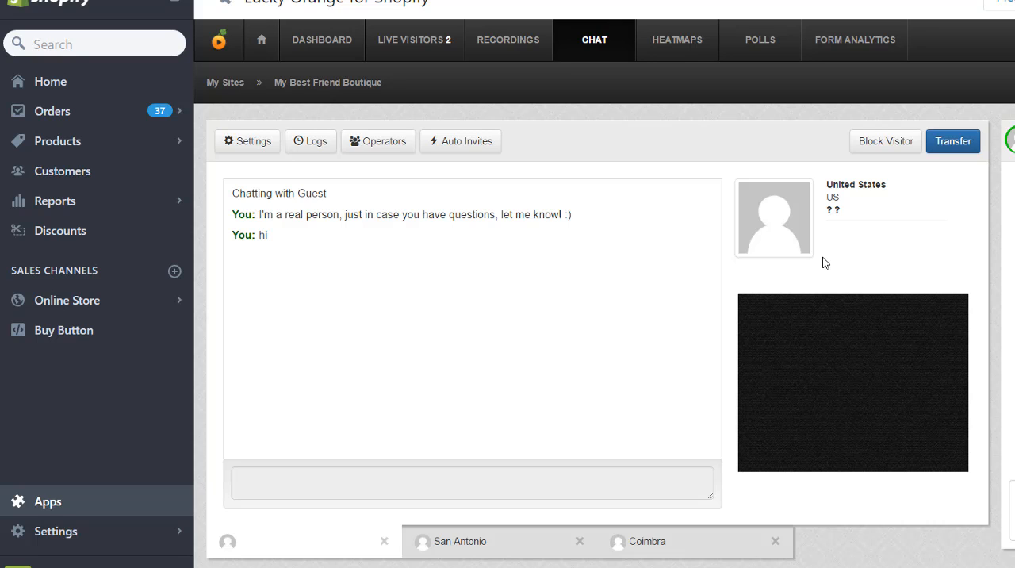
Open the Coimbra visitor's chat about free shipping to prepare a reply
{"action": "left_click", "coordinate": [646, 541]}
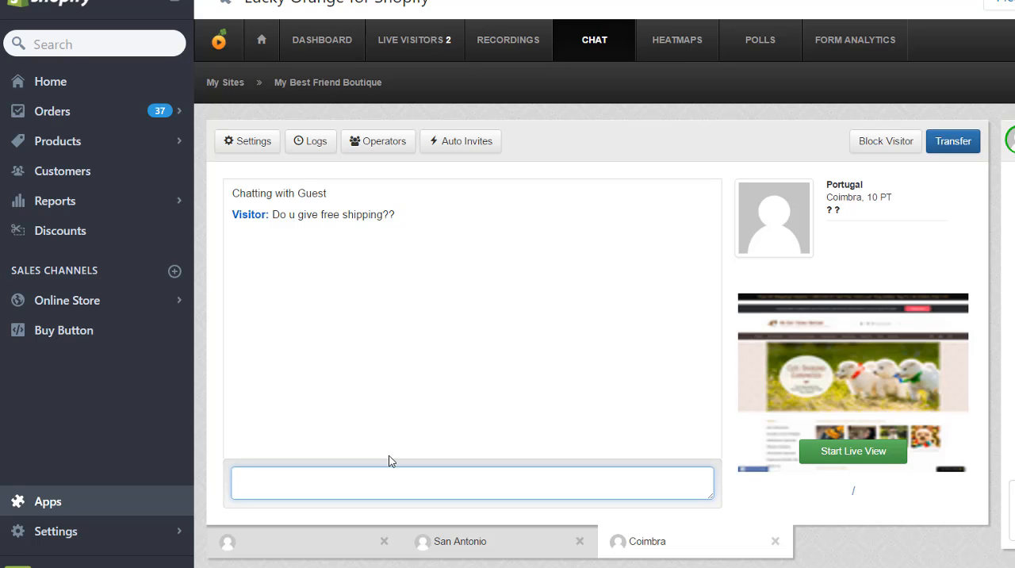
{"action": "left_click", "coordinate": [507, 39]}
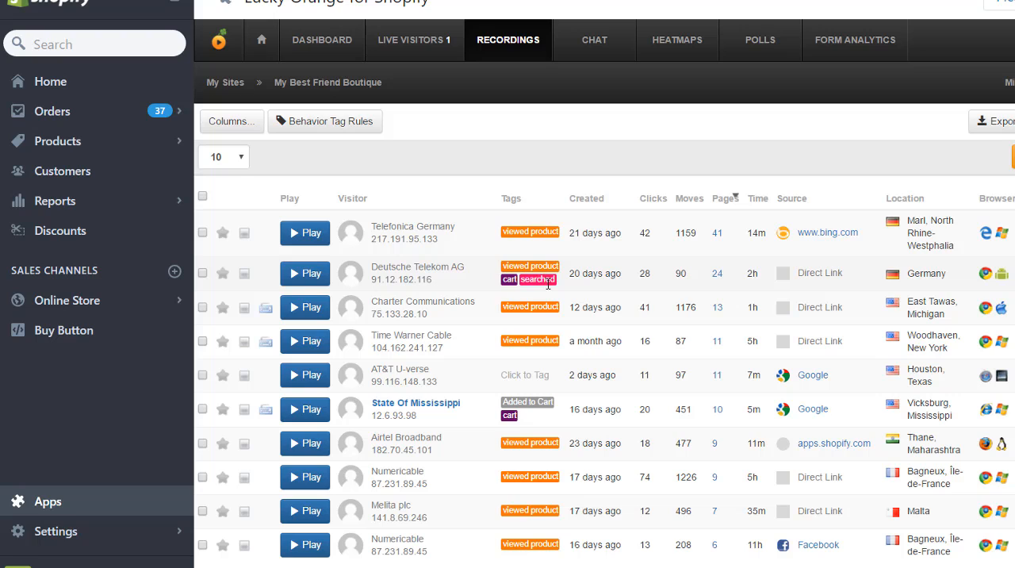
{"action": "mouse_move", "coordinate": [977, 303]}
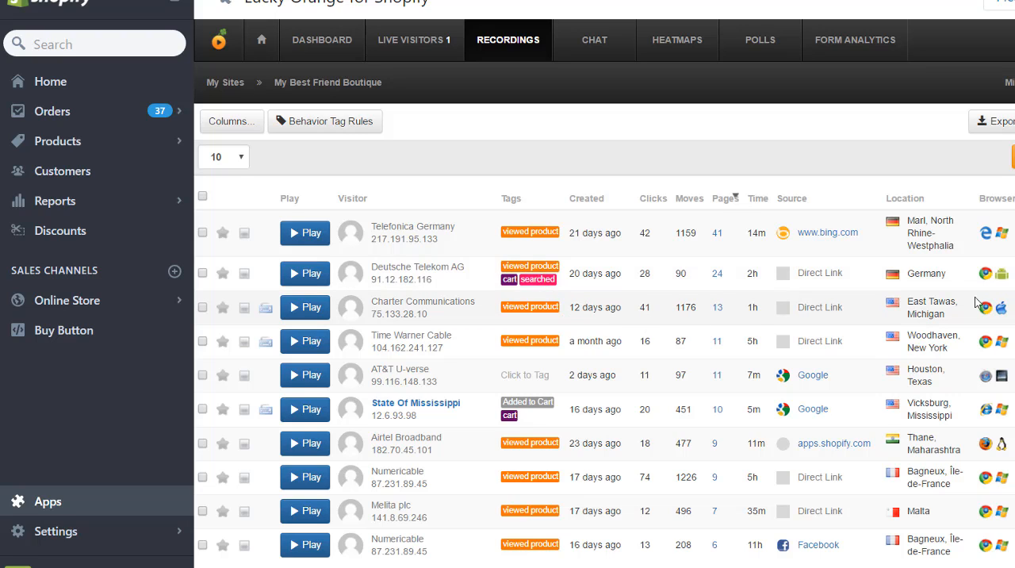
{"action": "mouse_move", "coordinate": [966, 327]}
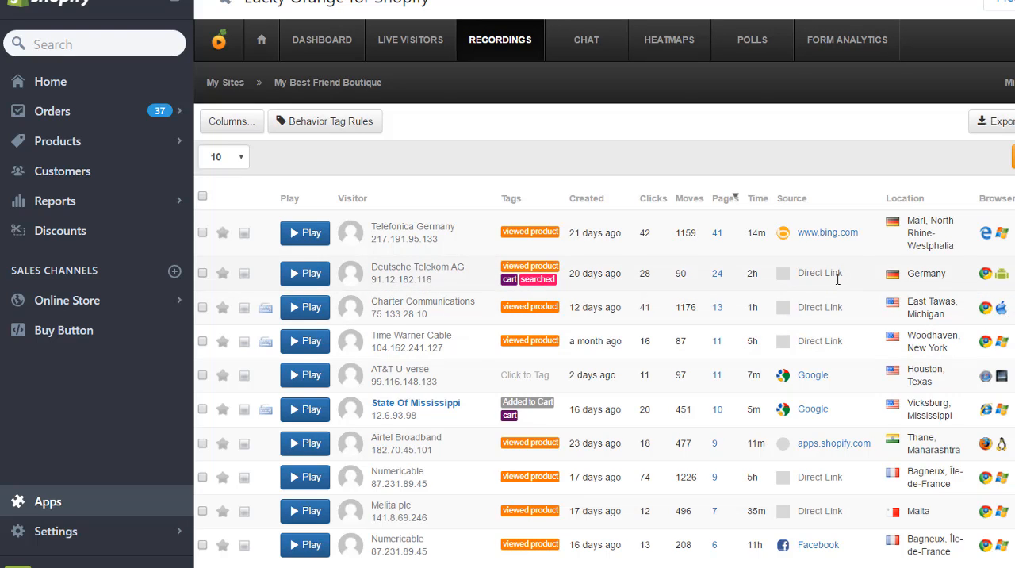
{"action": "mouse_move", "coordinate": [766, 297]}
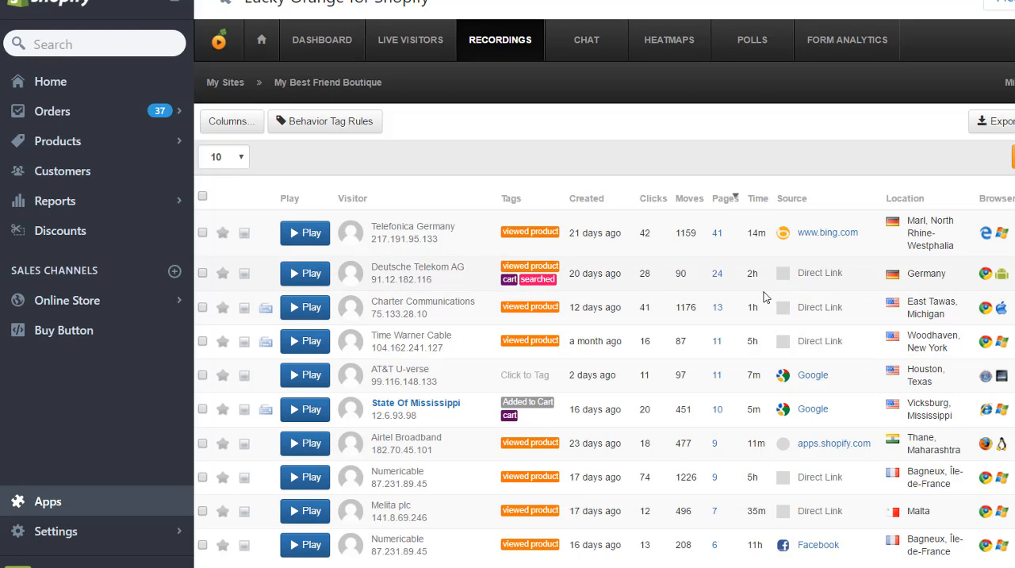
{"action": "mouse_move", "coordinate": [595, 274]}
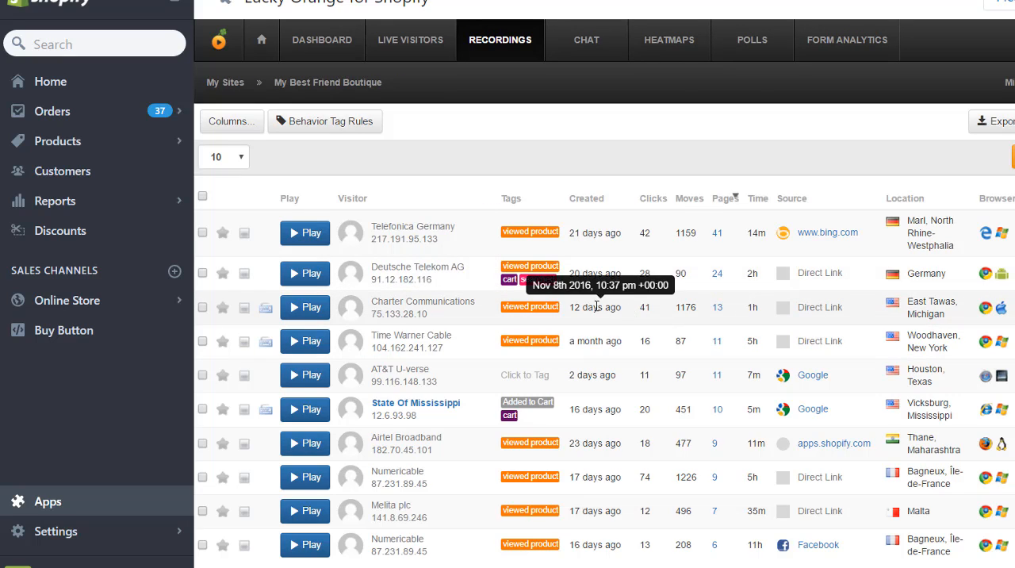
{"action": "mouse_move", "coordinate": [359, 304]}
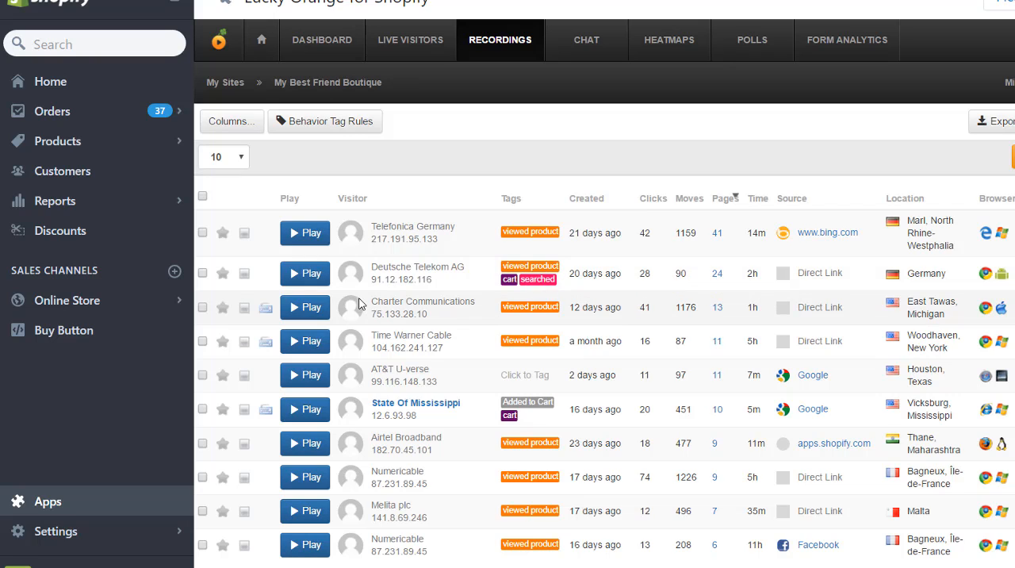
{"action": "mouse_move", "coordinate": [353, 299]}
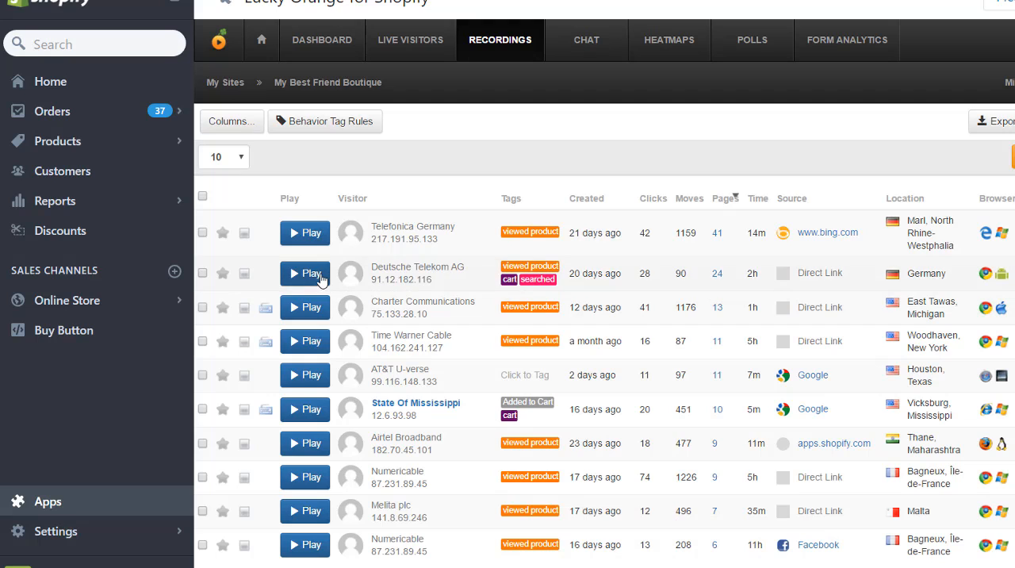
{"action": "mouse_move", "coordinate": [473, 275]}
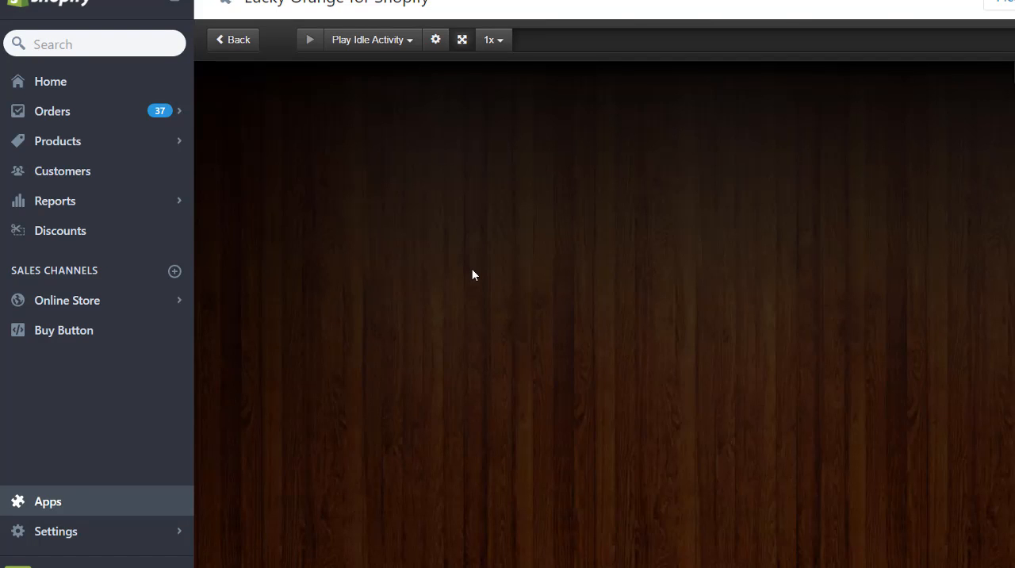
Play the Germany visitor's session browsing Winter Fashion dog sweaters, then return to Recordings
{"action": "left_click", "coordinate": [309, 39]}
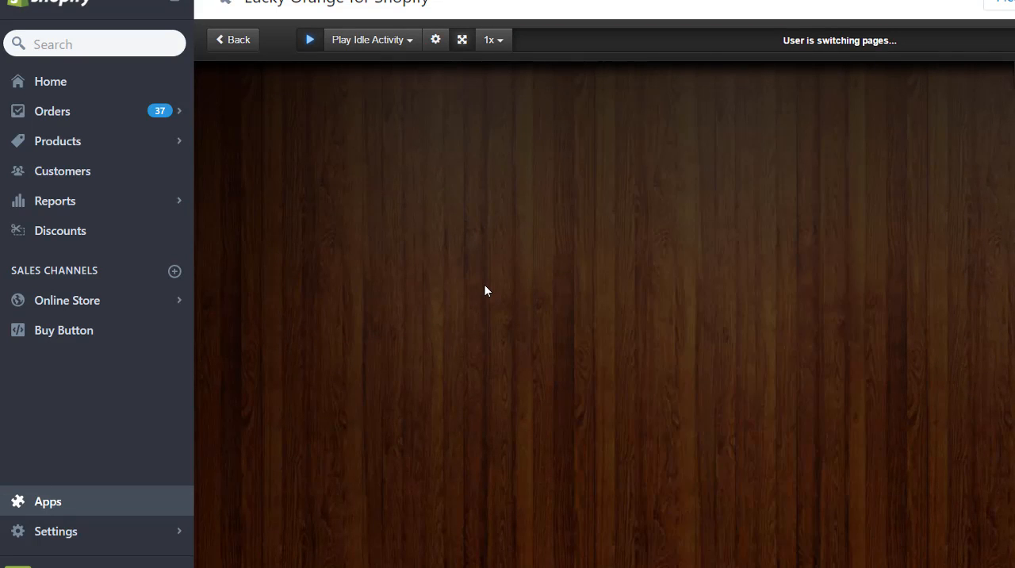
{"action": "left_click", "coordinate": [309, 40]}
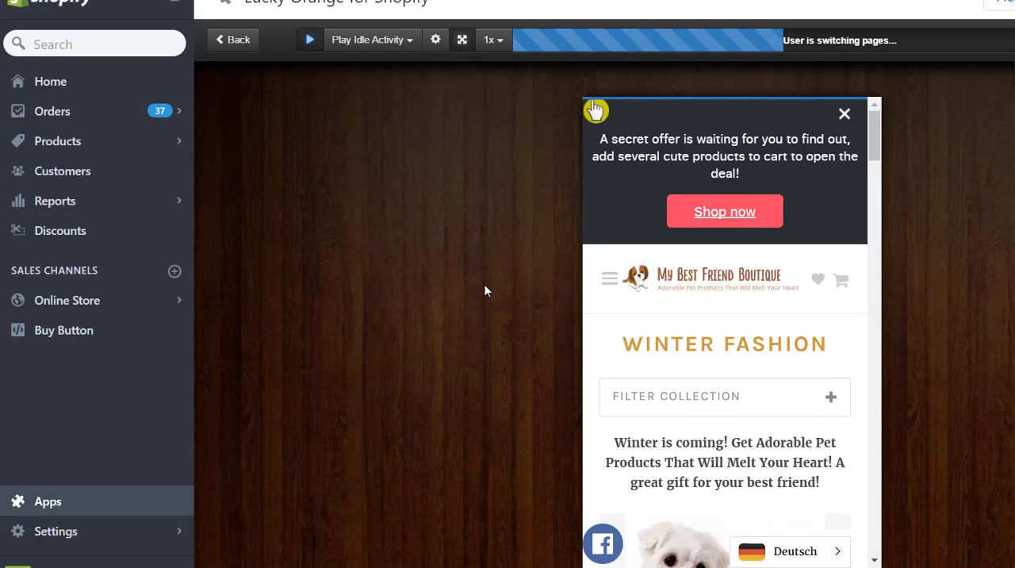
{"action": "scroll", "scroll_direction": "down", "scroll_amount": 3}
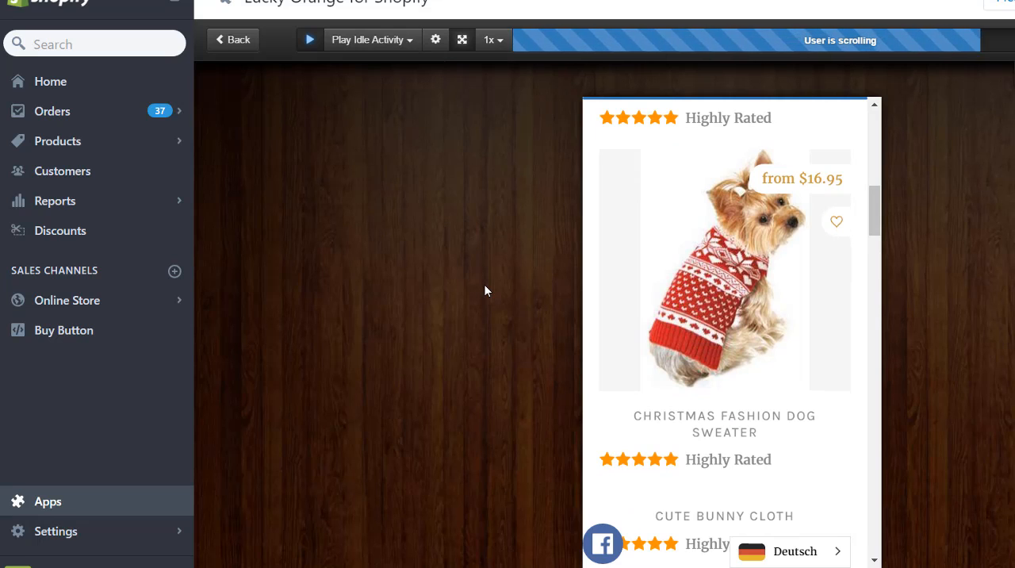
{"action": "left_click", "coordinate": [746, 451]}
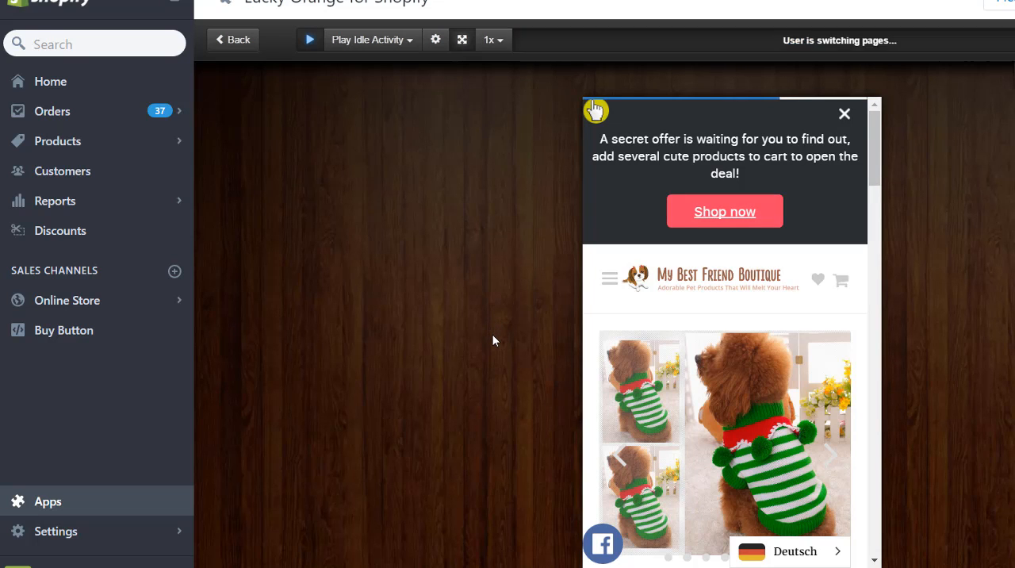
{"action": "left_click", "coordinate": [844, 113]}
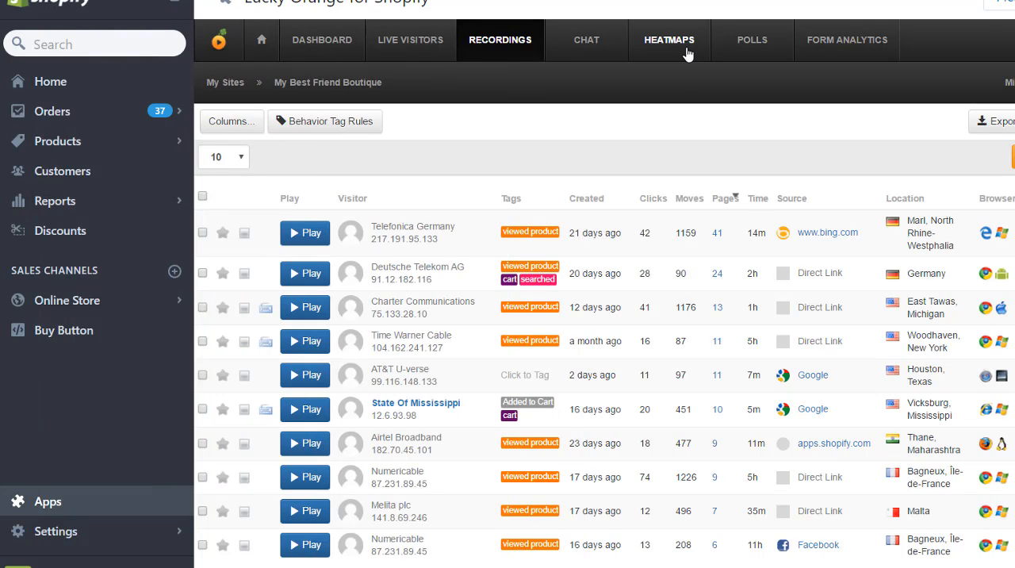
Open the HEATMAPS tab to view the store's clicks heatmap
{"action": "left_click", "coordinate": [668, 40]}
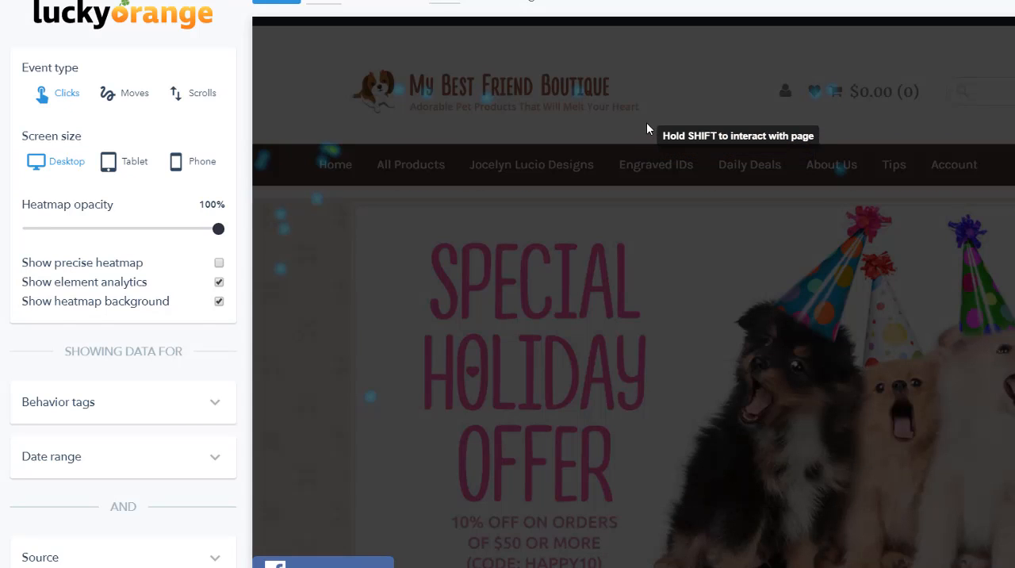
{"action": "mouse_move", "coordinate": [629, 201]}
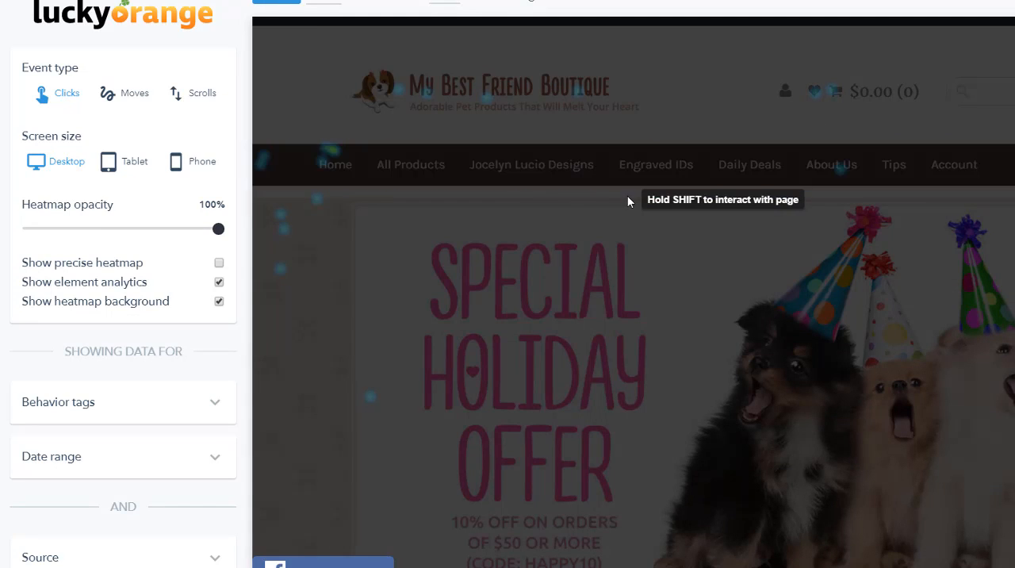
{"action": "mouse_move", "coordinate": [394, 121]}
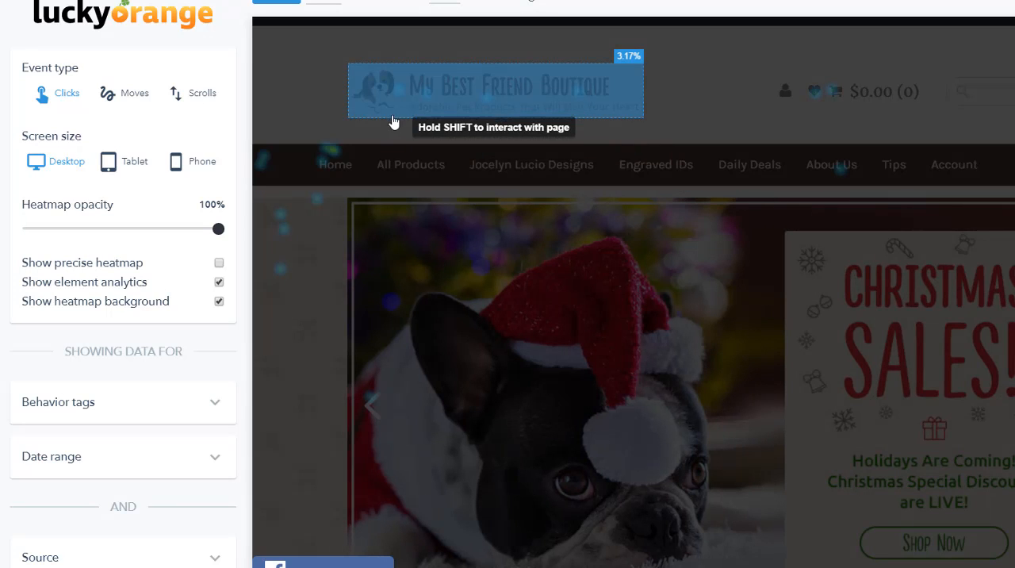
{"action": "mouse_move", "coordinate": [283, 96]}
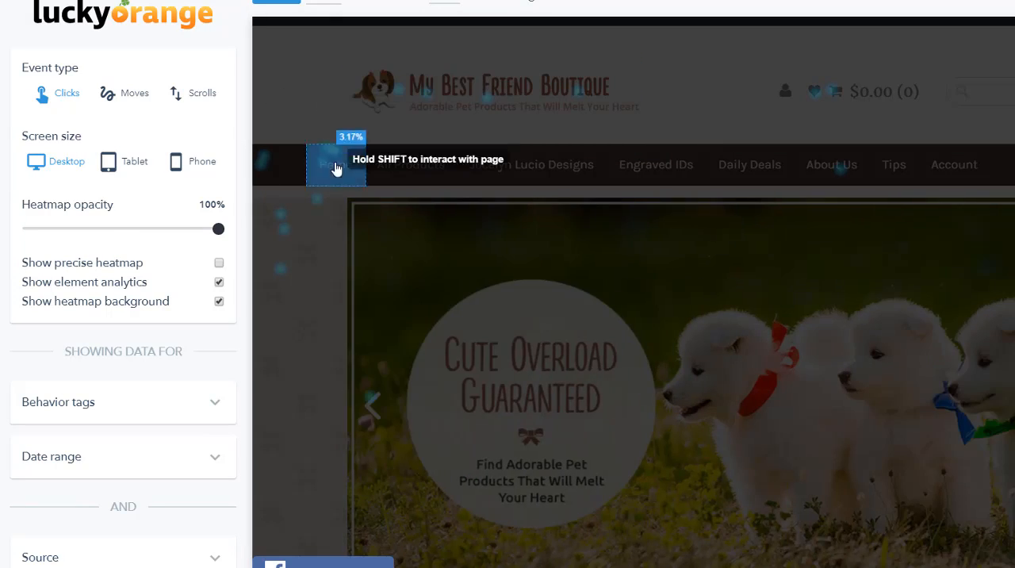
{"action": "mouse_move", "coordinate": [447, 127]}
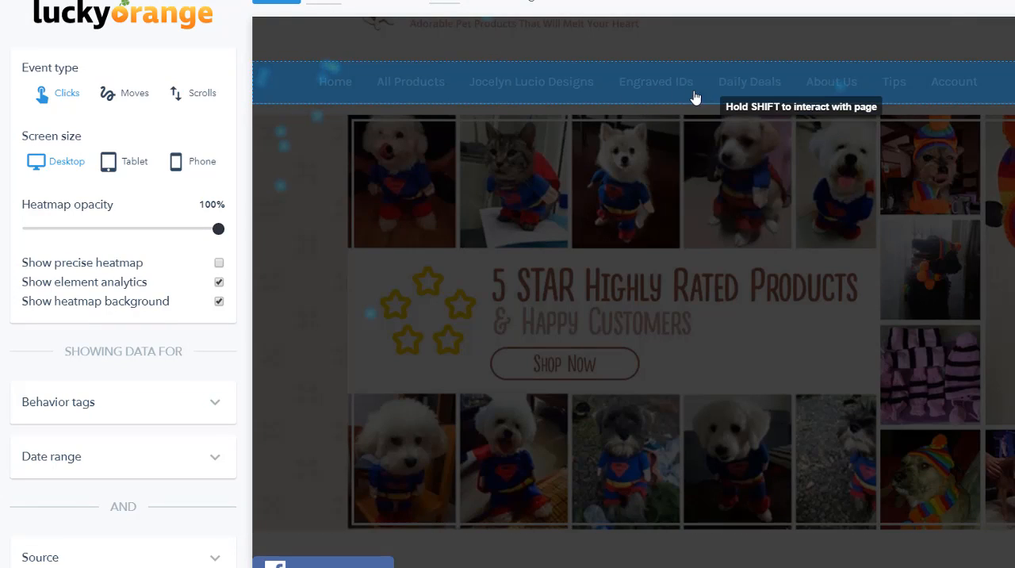
Scroll the heatmap to the sidebar links and Special Sales Today products
{"action": "scroll", "scroll_direction": "down", "scroll_amount": 3}
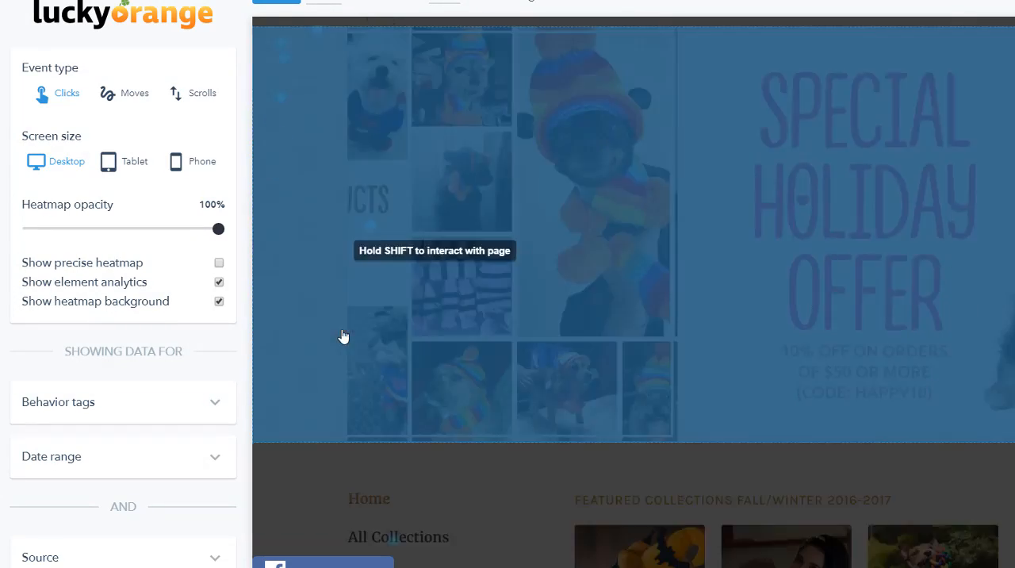
{"action": "scroll", "scroll_direction": "down", "scroll_amount": 3}
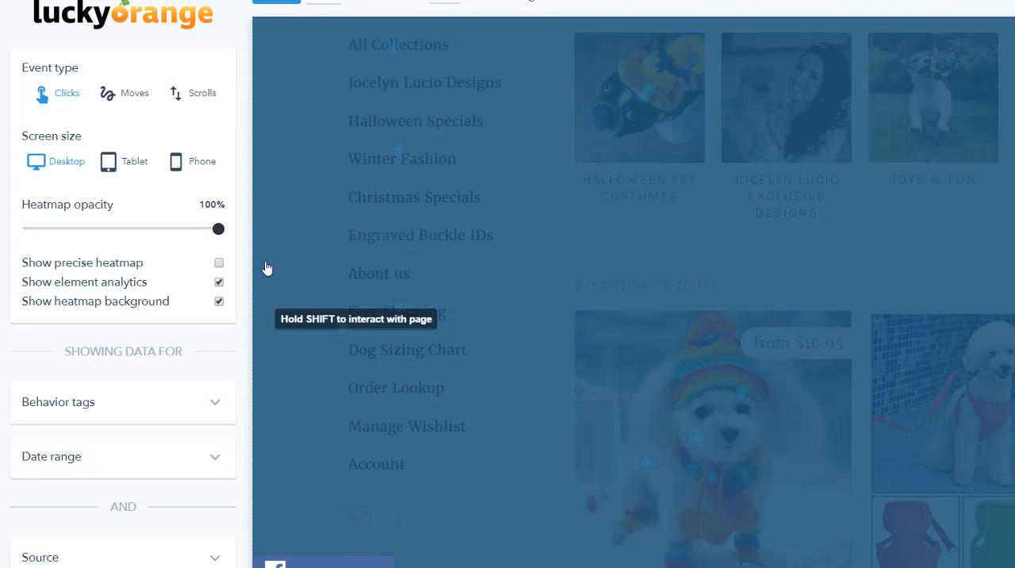
{"action": "mouse_move", "coordinate": [985, 329]}
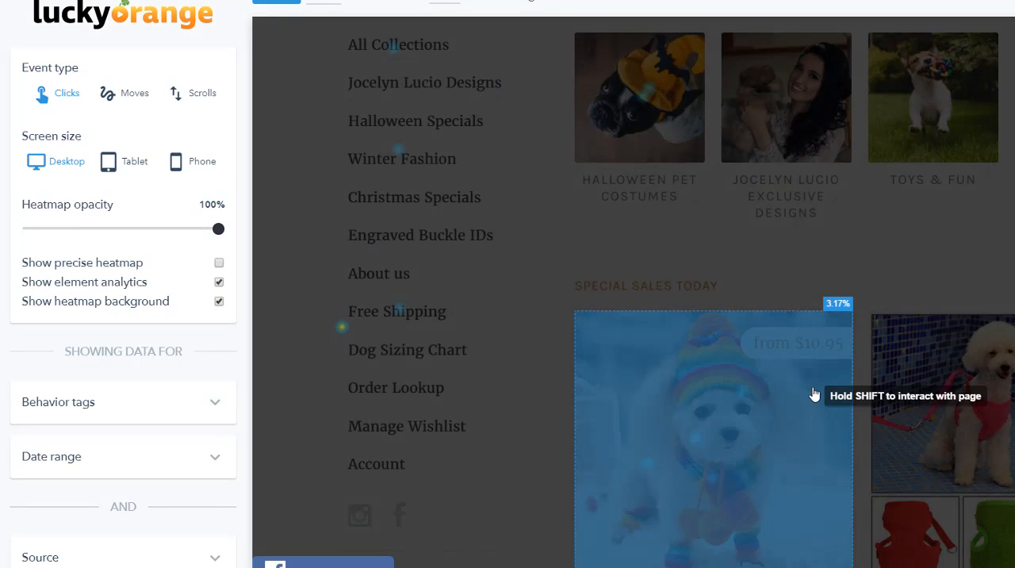
{"action": "mouse_move", "coordinate": [762, 397]}
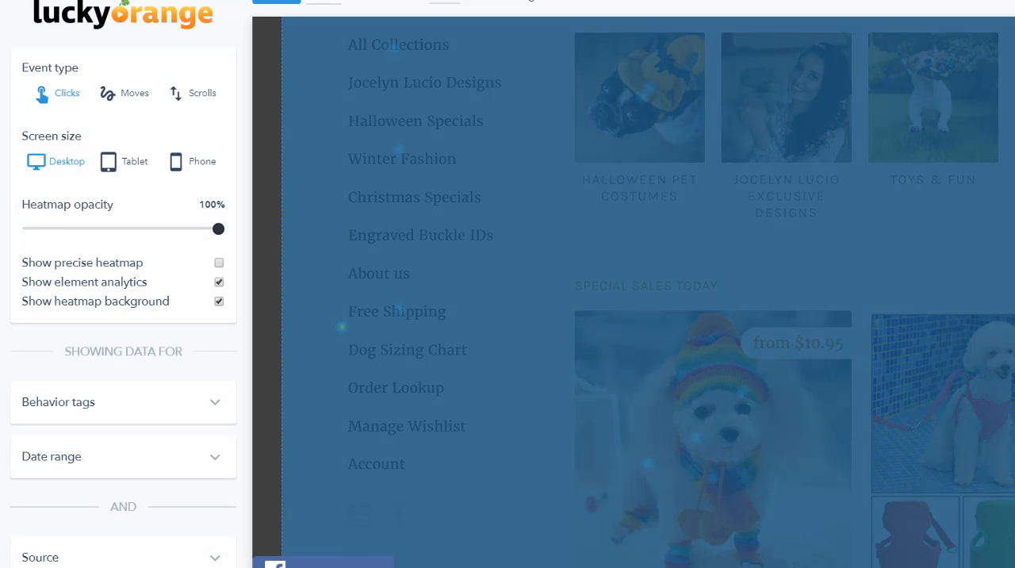
{"action": "mouse_move", "coordinate": [473, 339]}
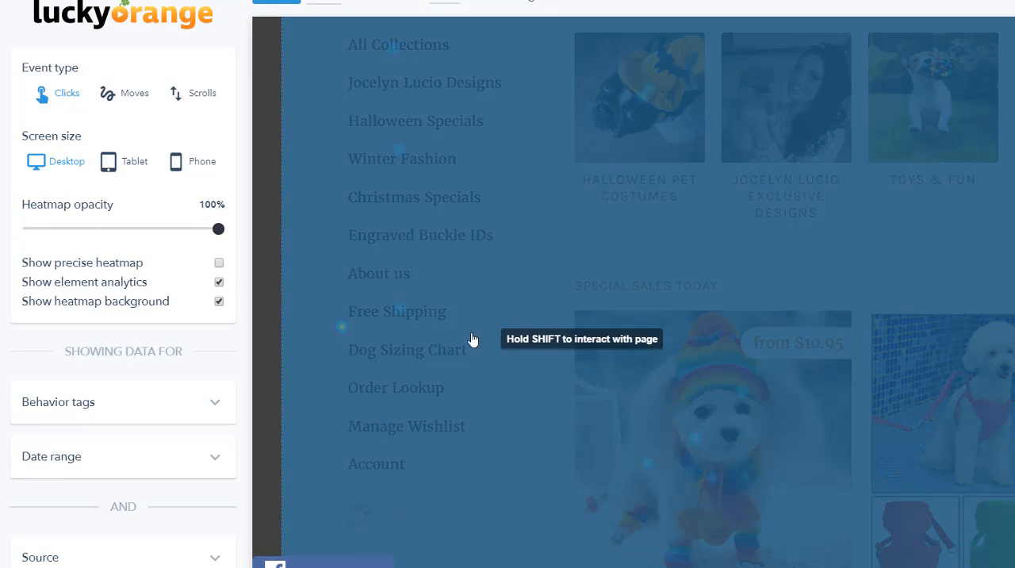
{"action": "mouse_move", "coordinate": [450, 335]}
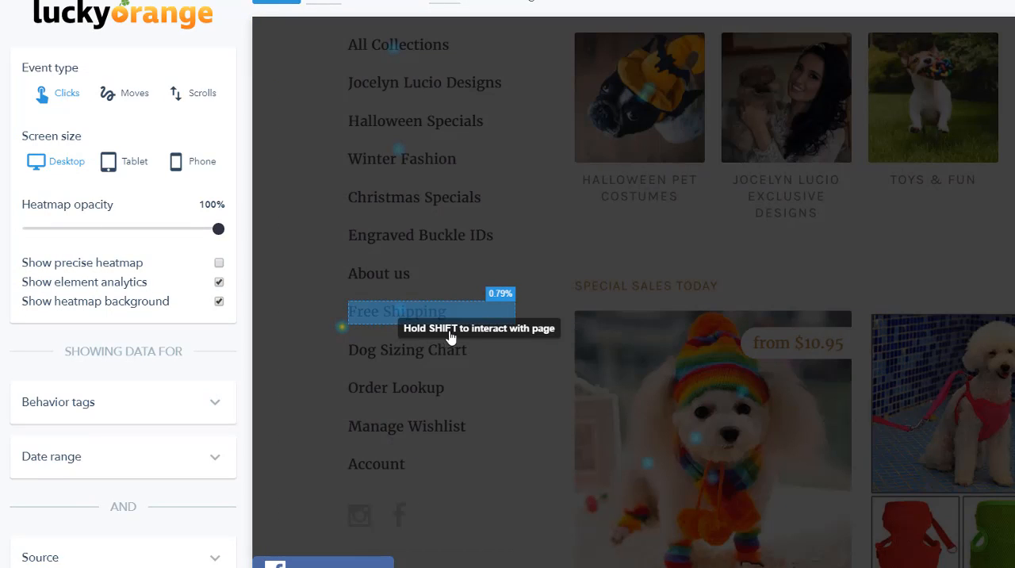
Browse the heatmap's product grid to find the Doggy Scarf Collar at 2.38% clicks
{"action": "scroll", "scroll_direction": "down", "scroll_amount": 3}
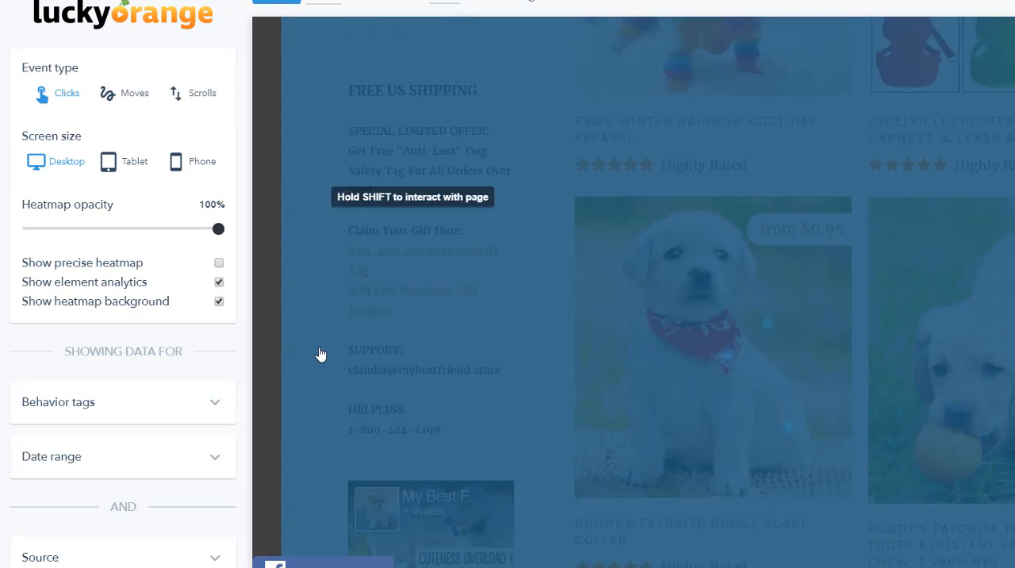
{"action": "scroll", "scroll_direction": "down", "scroll_amount": 3}
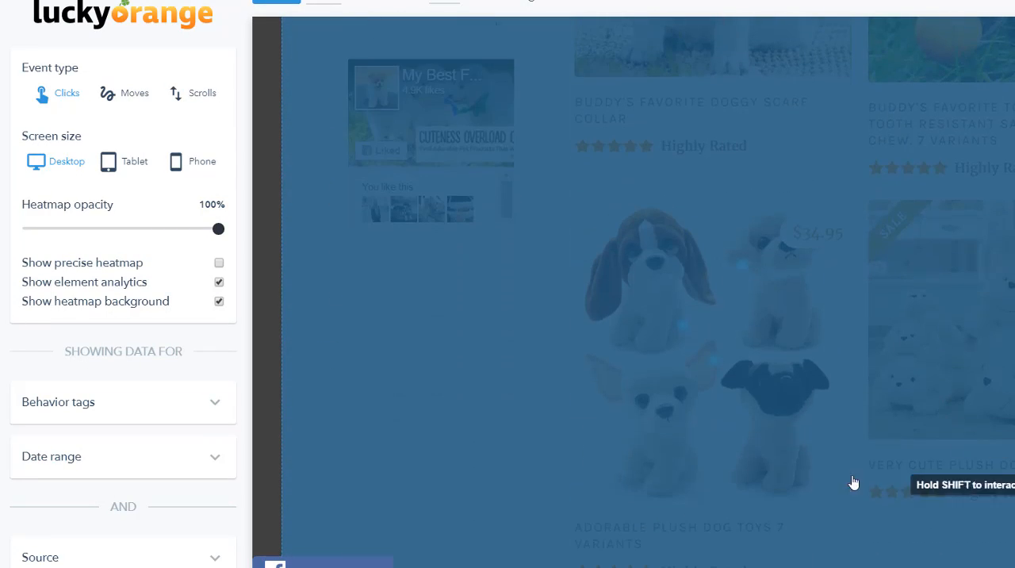
{"action": "mouse_move", "coordinate": [744, 387]}
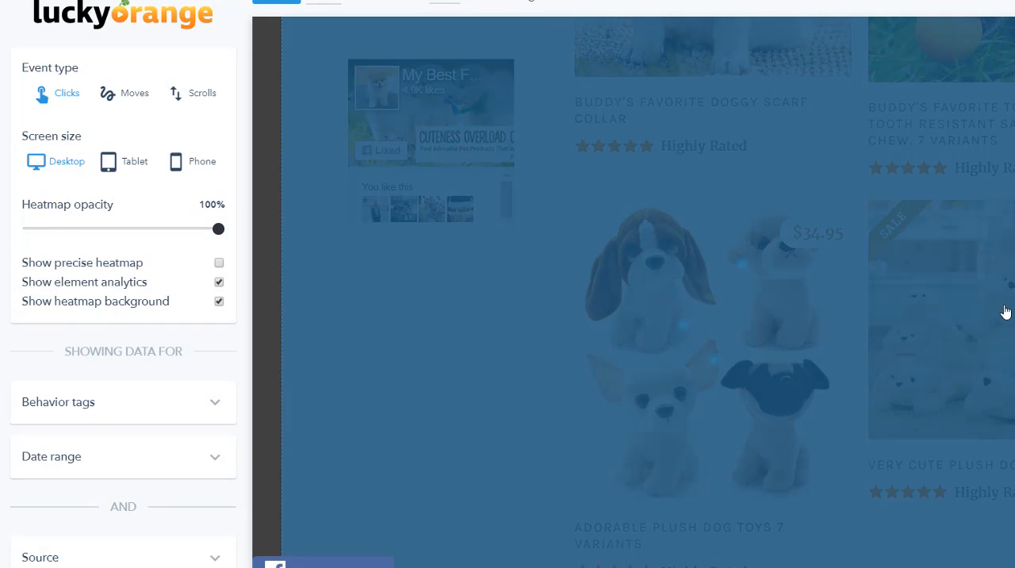
{"action": "scroll", "scroll_direction": "down", "scroll_amount": 3}
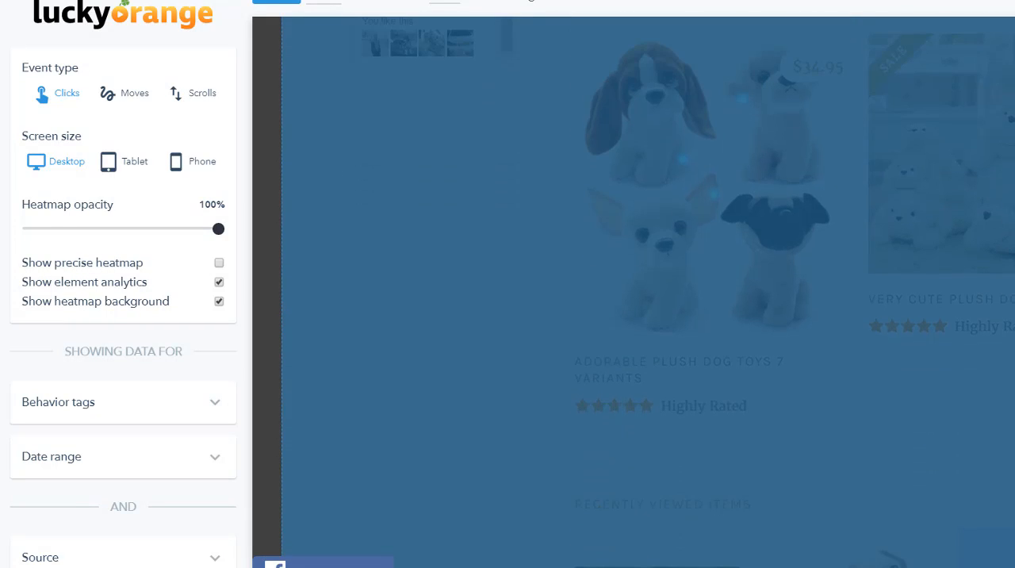
{"action": "scroll", "scroll_direction": "up", "scroll_amount": 3}
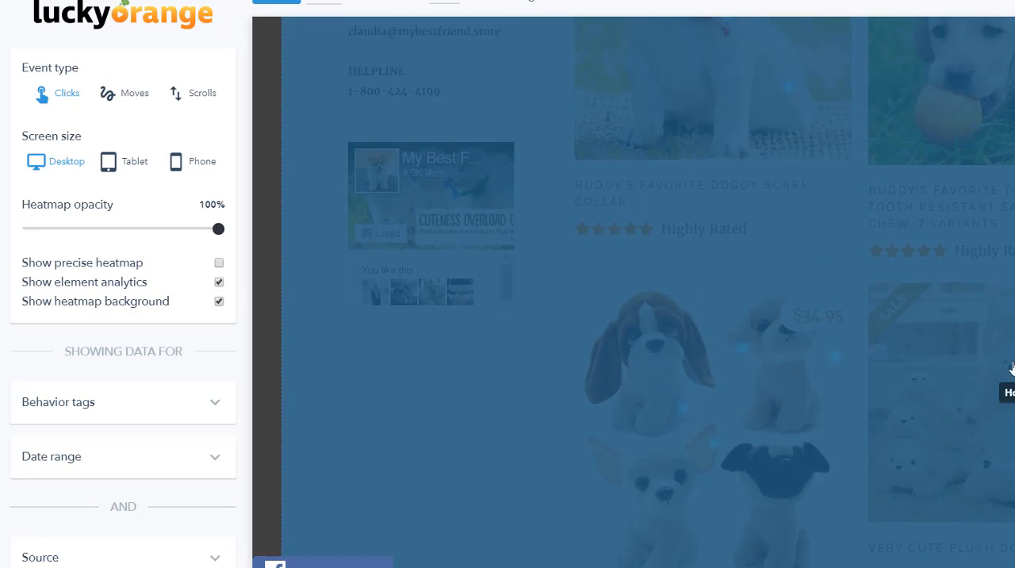
{"action": "scroll", "scroll_direction": "up", "scroll_amount": 3}
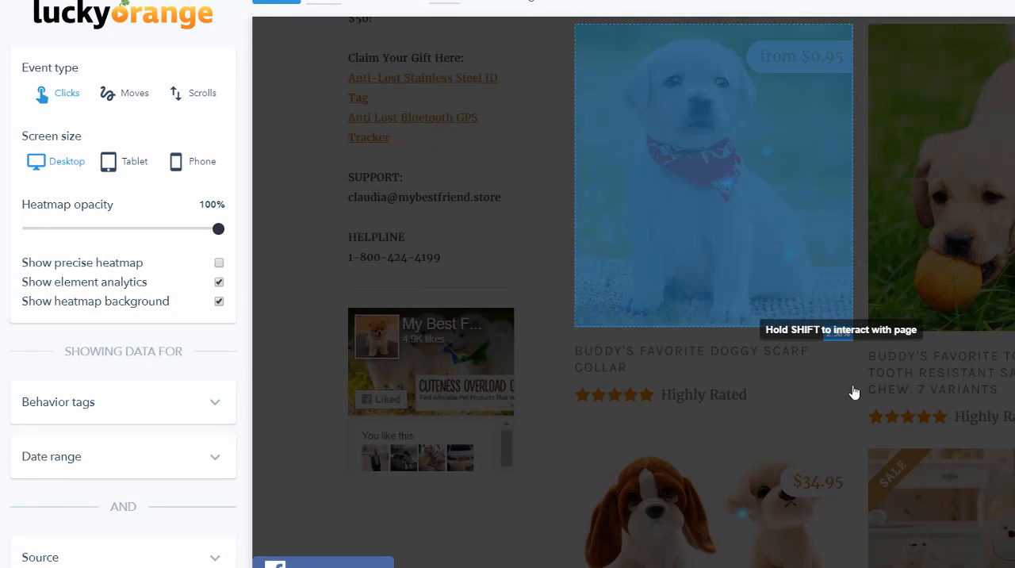
{"action": "scroll", "scroll_direction": "up", "scroll_amount": 3}
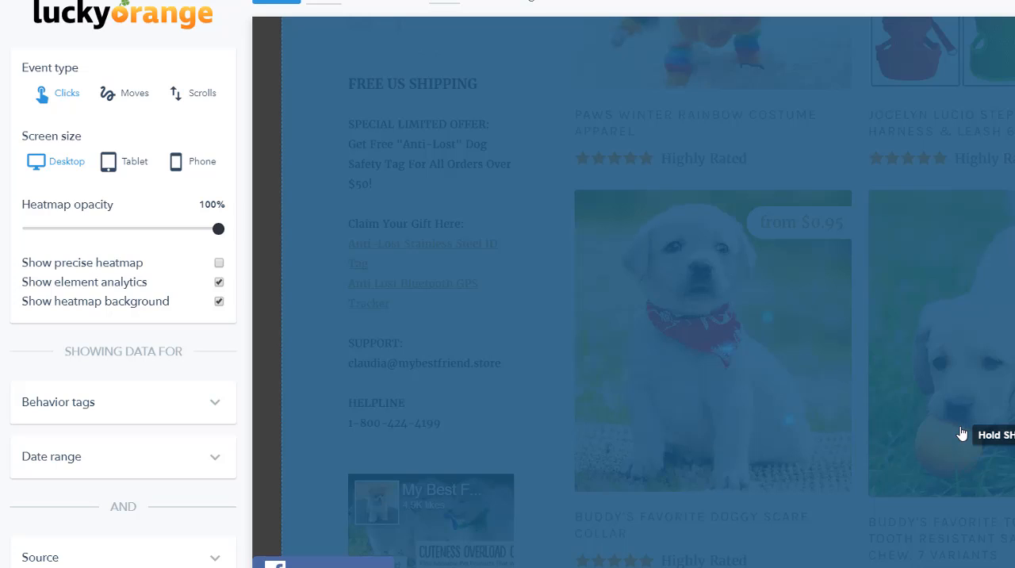
{"action": "mouse_move", "coordinate": [959, 373]}
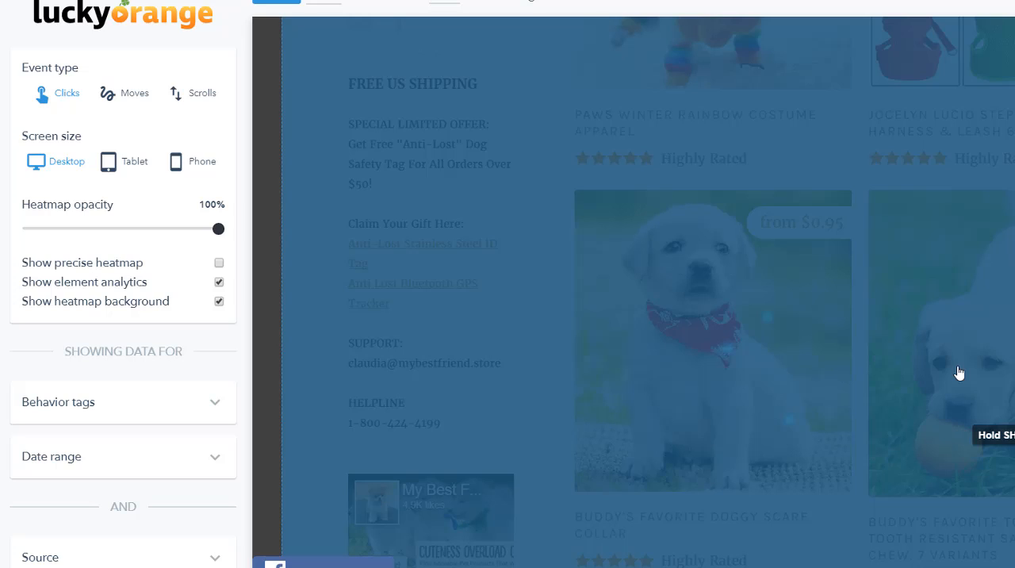
{"action": "mouse_move", "coordinate": [1009, 383]}
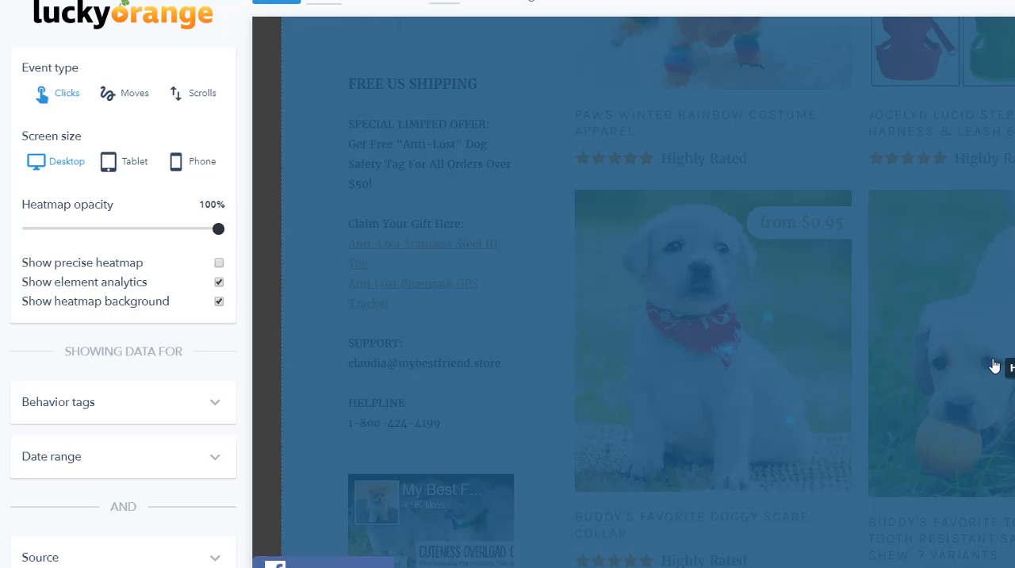
{"action": "mouse_move", "coordinate": [994, 366]}
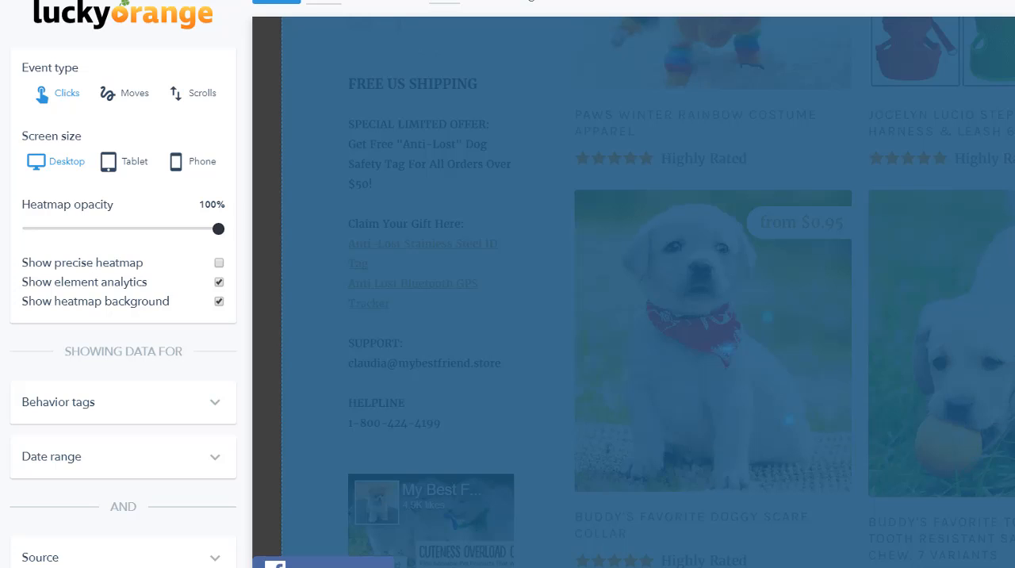
{"action": "mouse_move", "coordinate": [894, 311]}
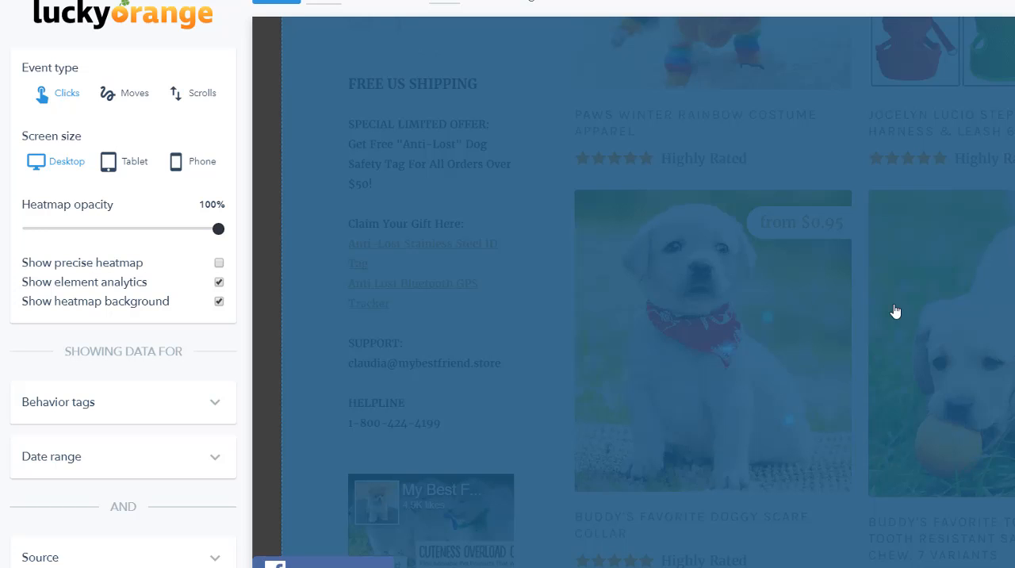
{"action": "mouse_move", "coordinate": [751, 380]}
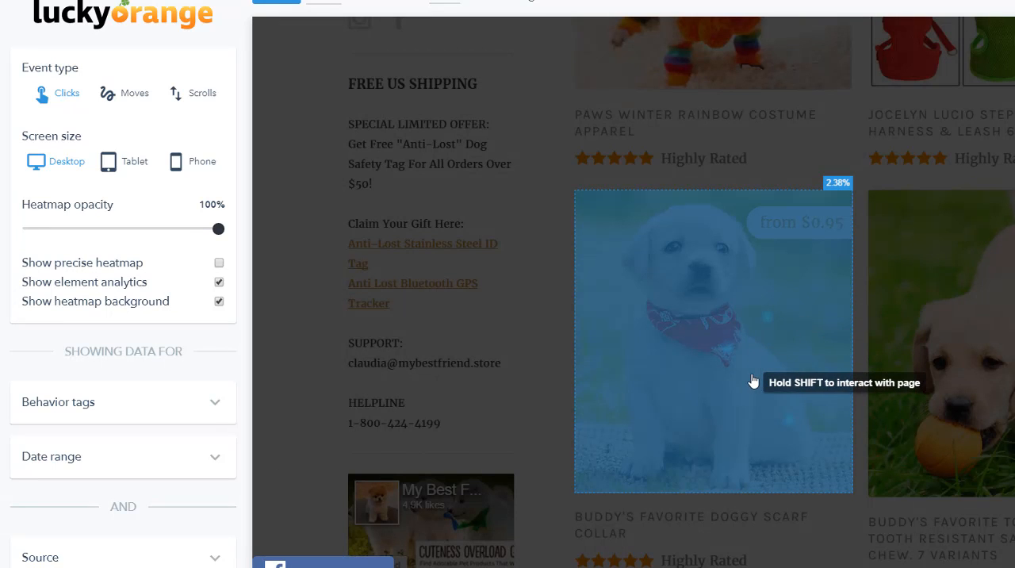
Scroll up to the Featured Collections and sidebar menu on the heatmap
{"action": "scroll", "scroll_direction": "up", "scroll_amount": 3}
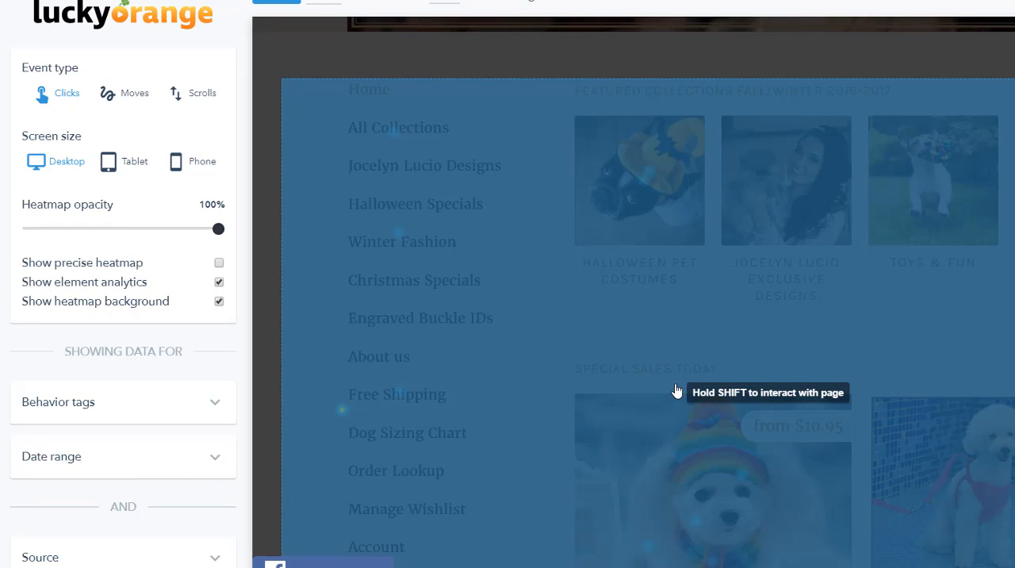
{"action": "mouse_move", "coordinate": [710, 187]}
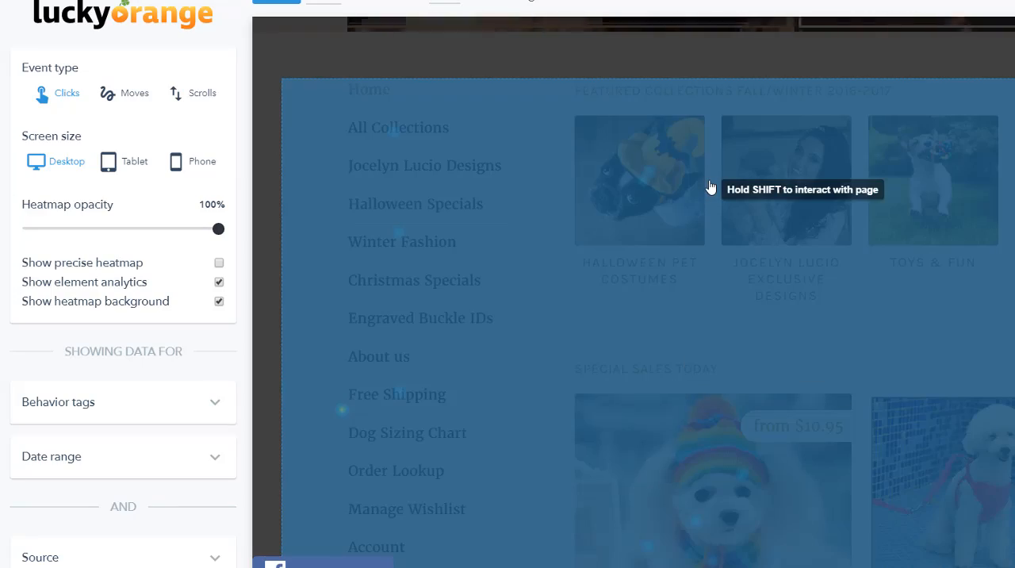